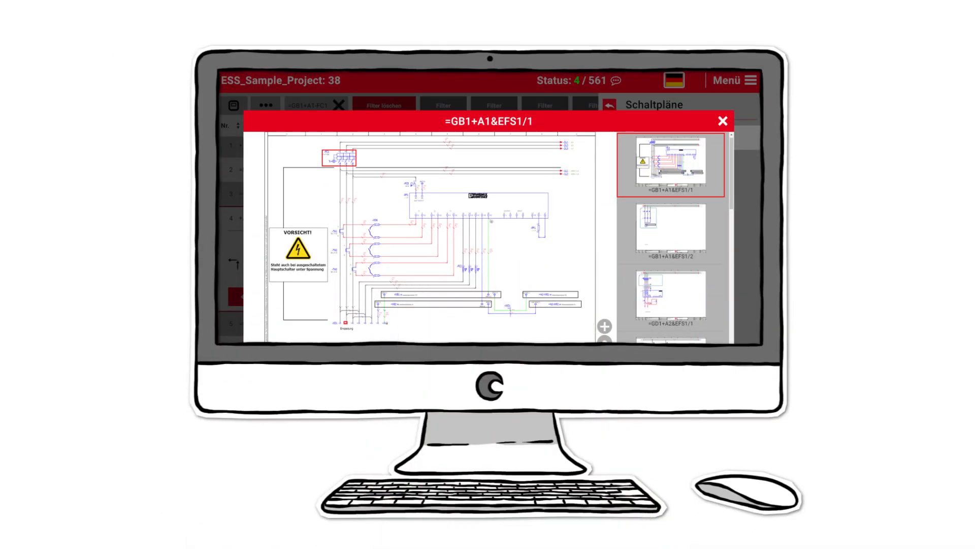
Close the Schaltpläne viewer to reveal the schematic pages and 3D cabinet layout in Pro Panel
left_click(721, 120)
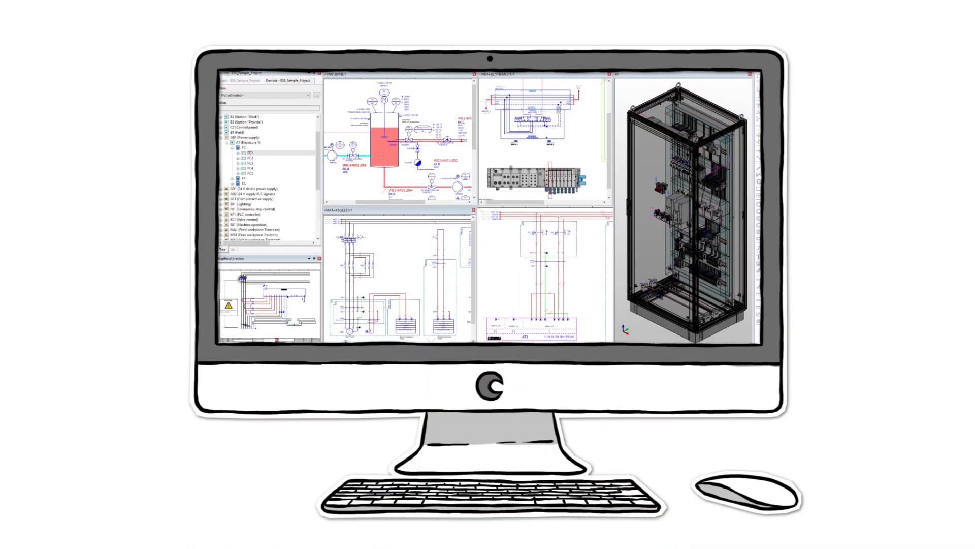